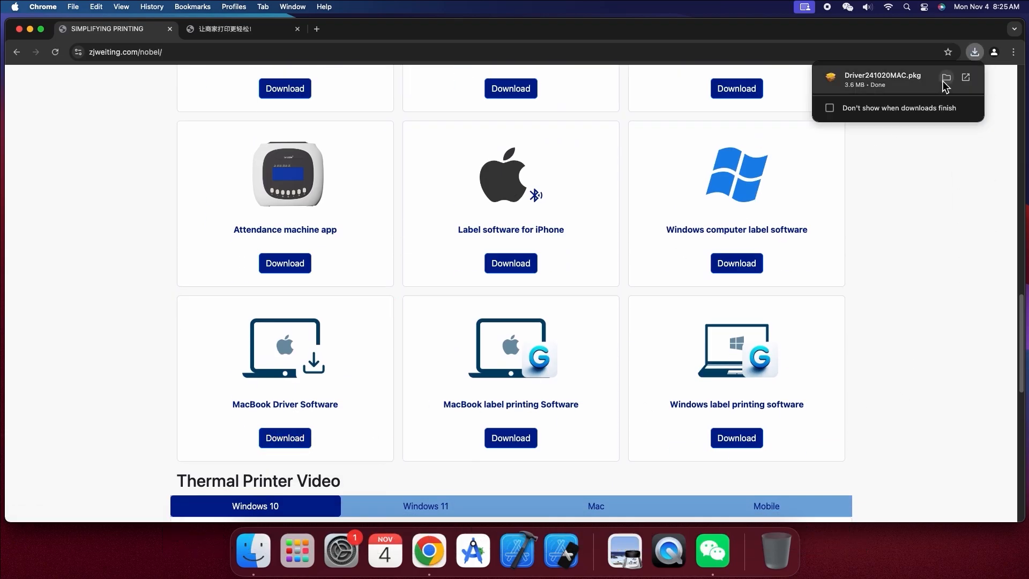
Step: Reveal the downloaded Driver241020MAC.pkg in the Downloads folder from Chrome
{"action": "left_click", "coordinate": [945, 77]}
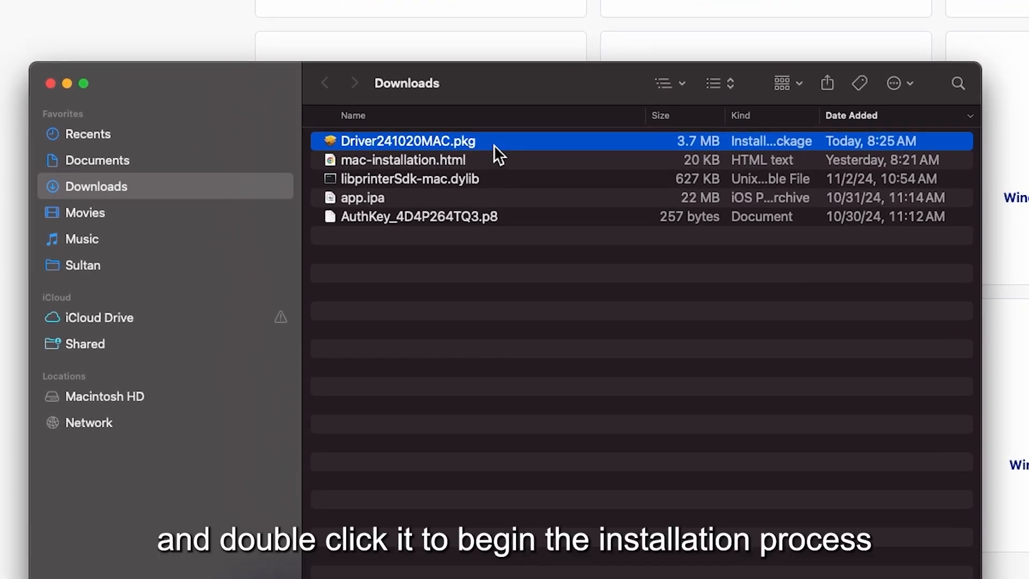
Step: Run the Driver241020MAC.pkg installer through to a standard install on Macintosh HD
{"action": "double_click", "coordinate": [408, 140]}
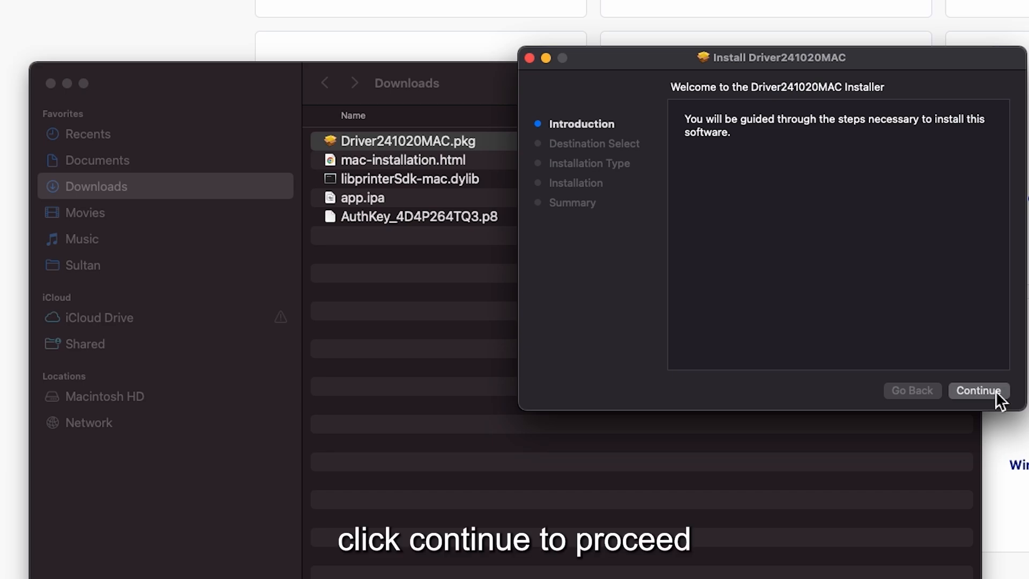
{"action": "left_click", "coordinate": [979, 391]}
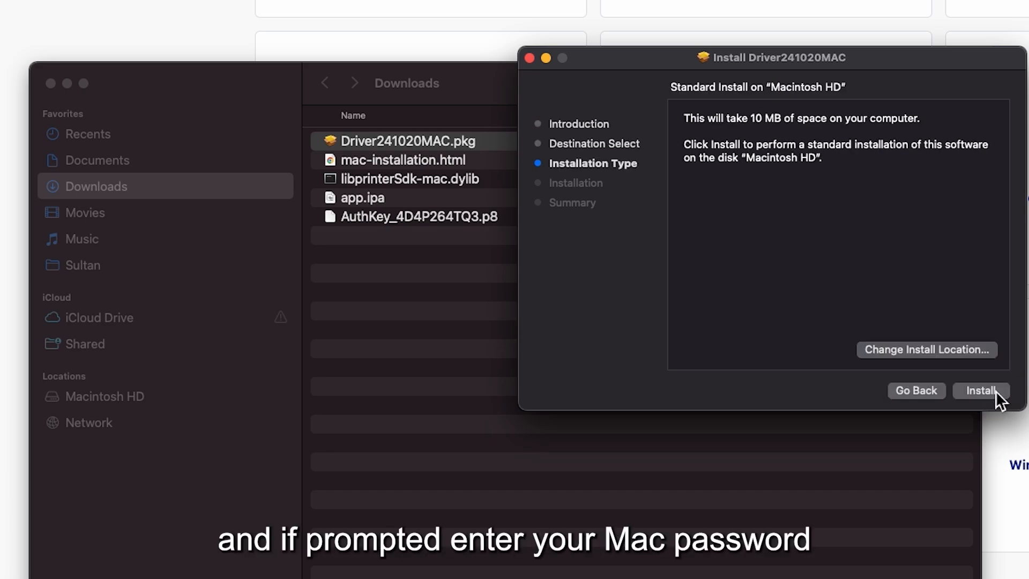
{"action": "left_click", "coordinate": [980, 391]}
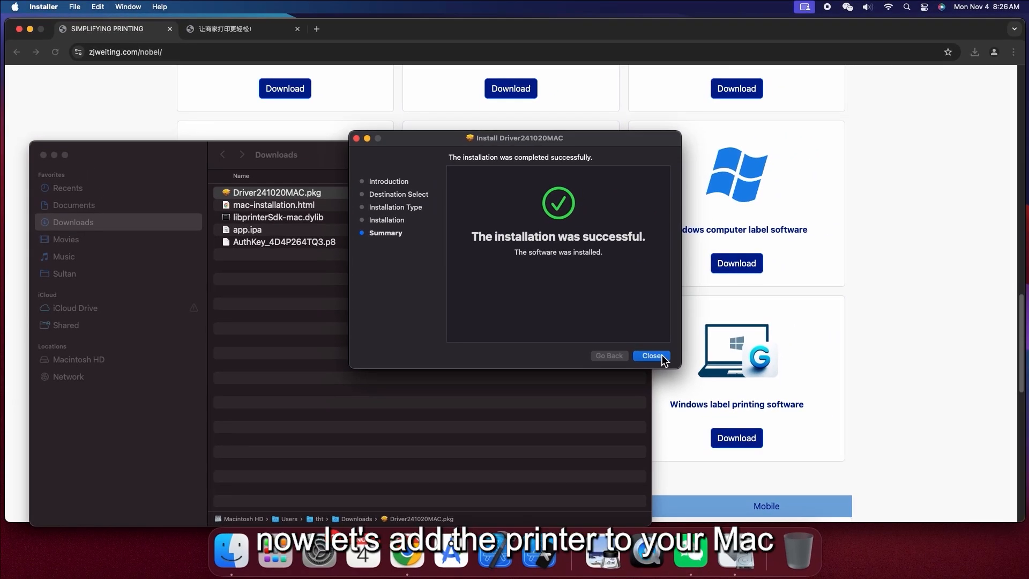
Step: Close the installer and go to Printers & Scanners in System Settings
{"action": "left_click", "coordinate": [652, 355]}
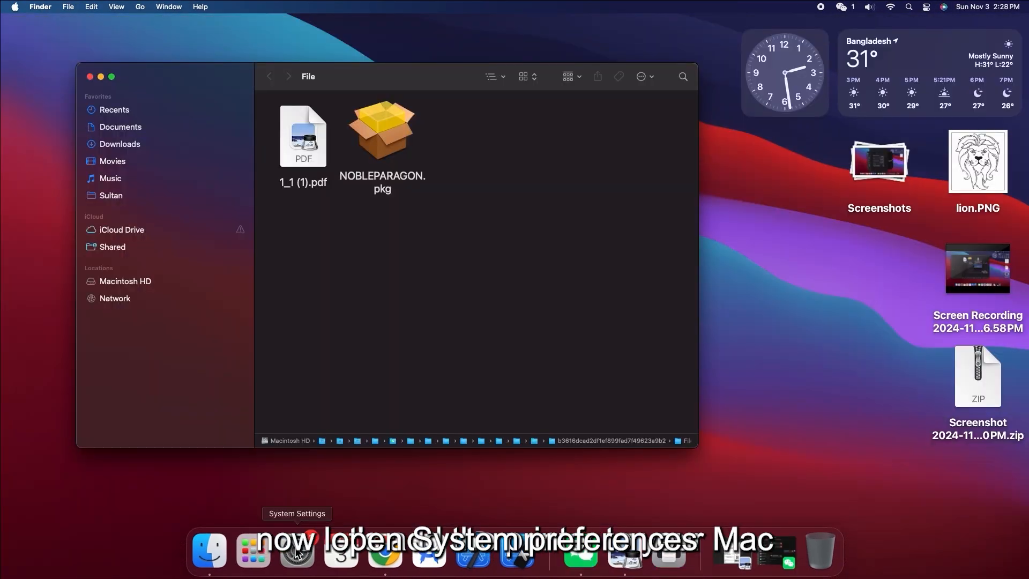
{"action": "left_click", "coordinate": [296, 549]}
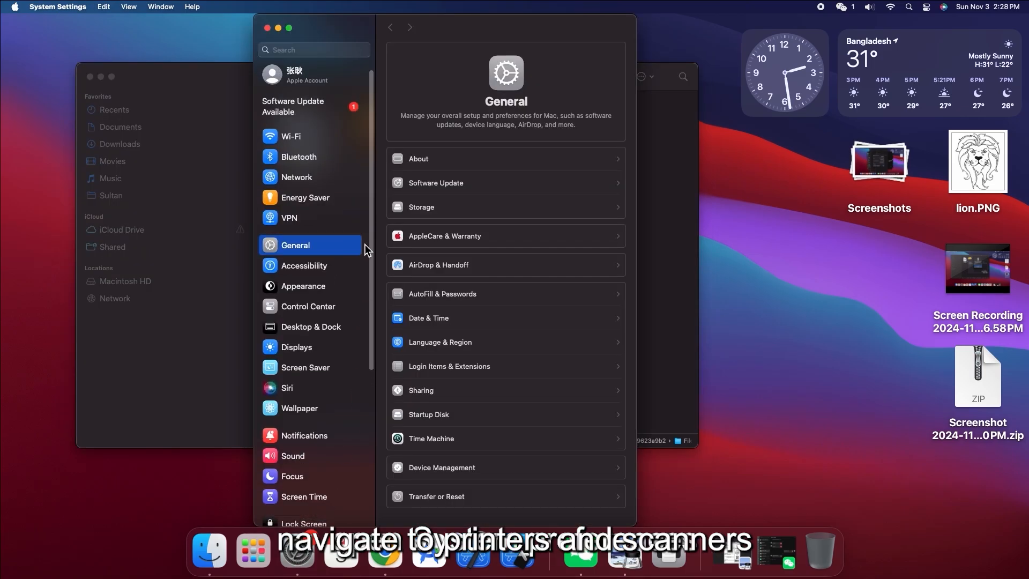
{"action": "left_click", "coordinate": [317, 511]}
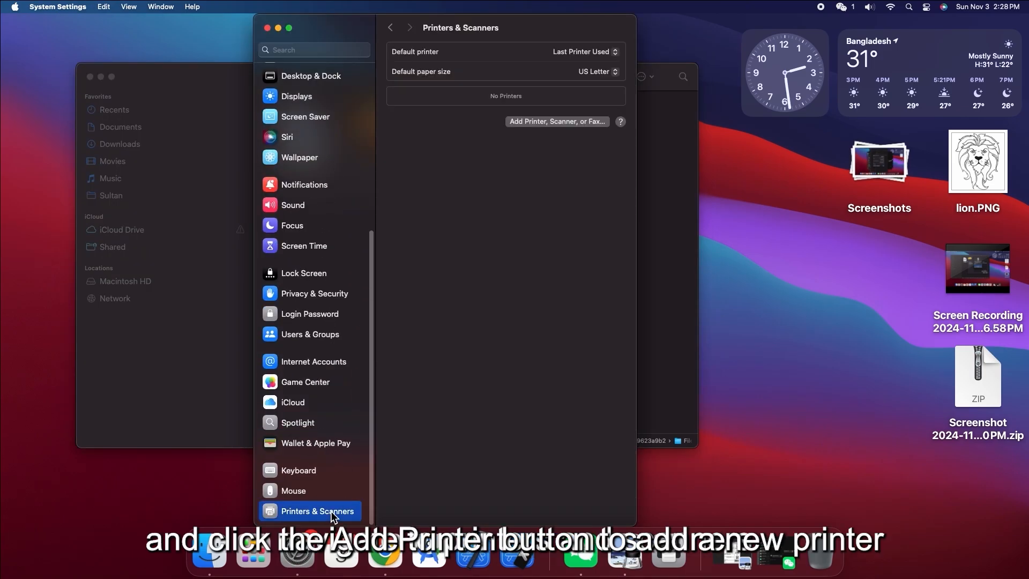
{"action": "mouse_move", "coordinate": [557, 122]}
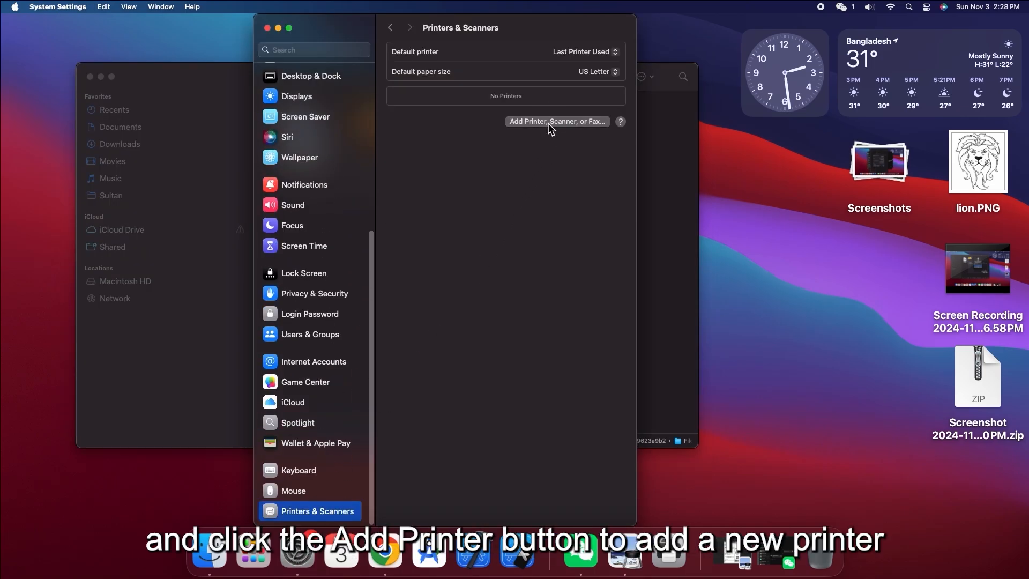
Step: Add the NOBLE PARAGON TP870 S printer from the Default printer list
{"action": "left_click", "coordinate": [558, 122]}
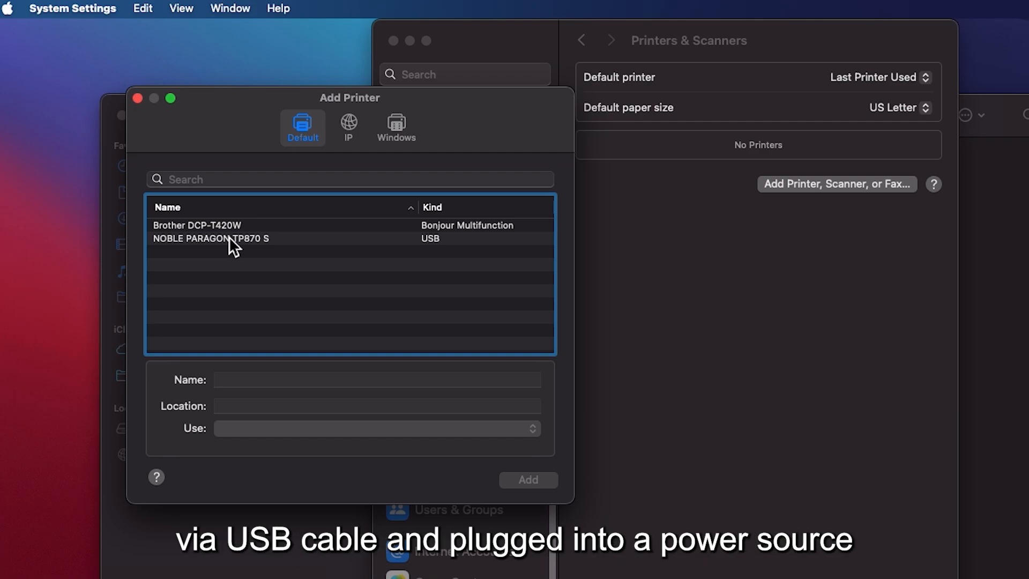
{"action": "left_click", "coordinate": [210, 238]}
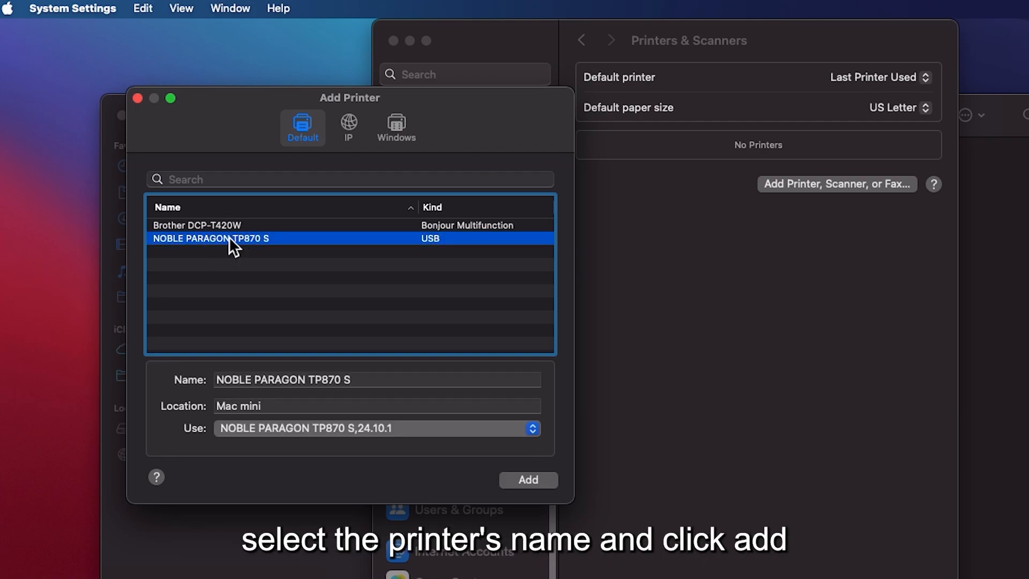
{"action": "left_click", "coordinate": [527, 480]}
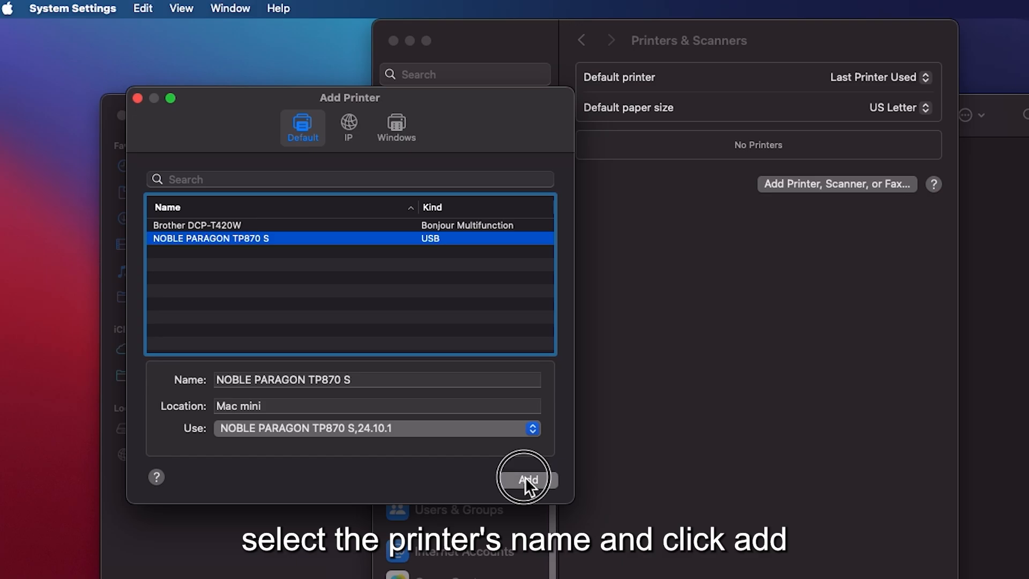
{"action": "left_click", "coordinate": [527, 479]}
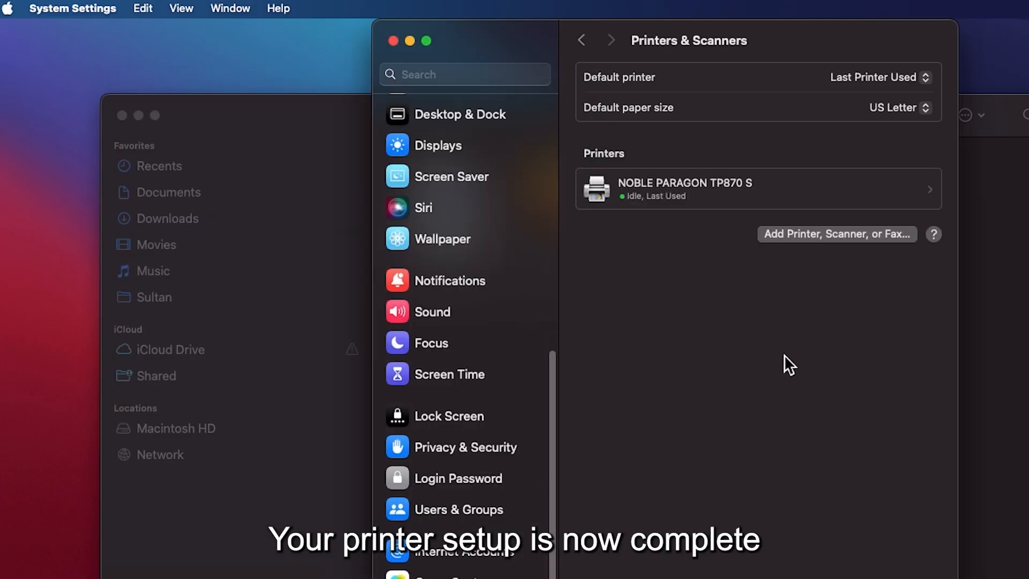